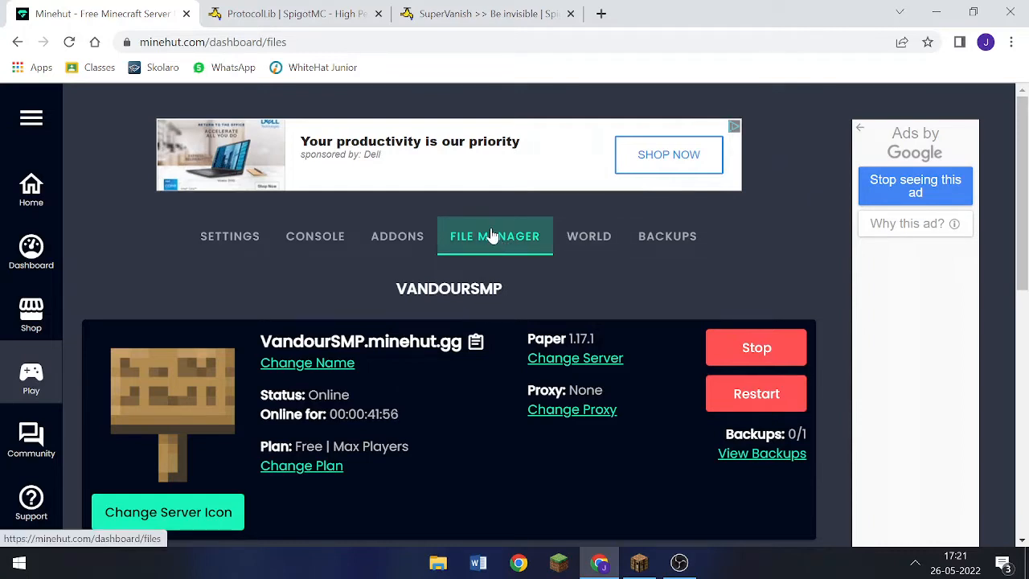
# Step: Download ProtocolLib from its SpigotMC resource page and return to the Minehut dashboard
pyautogui.click(293, 13)
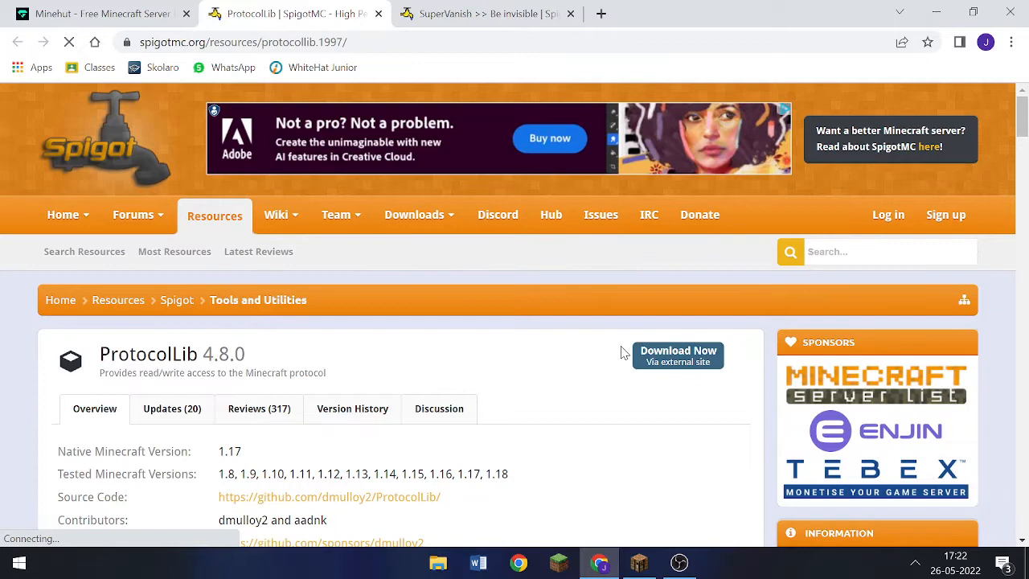
pyautogui.moveTo(257, 86)
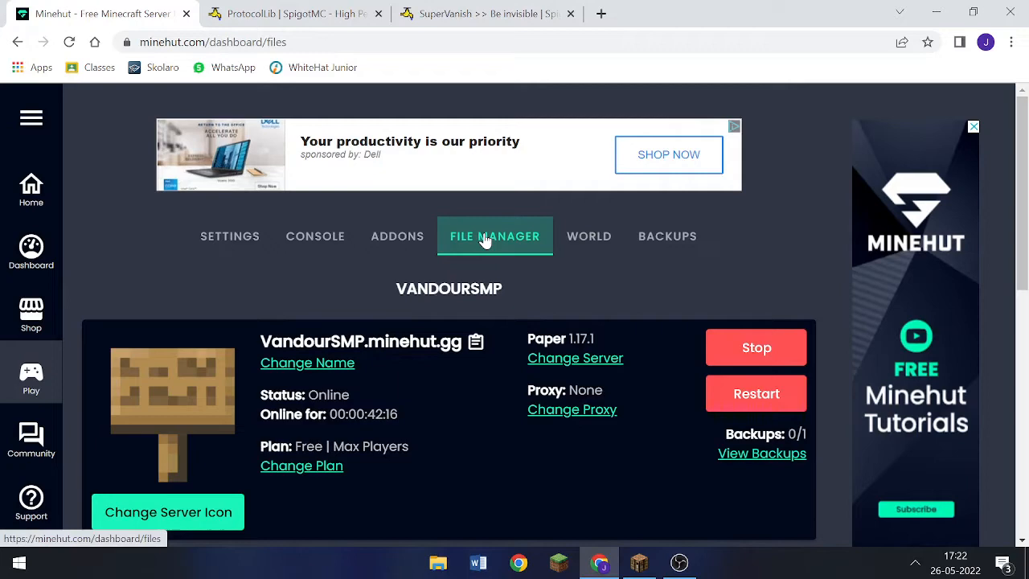
# Step: Upload ProtocolLib.jar from Downloads into the server's plugins folder via File Manager
pyautogui.click(495, 234)
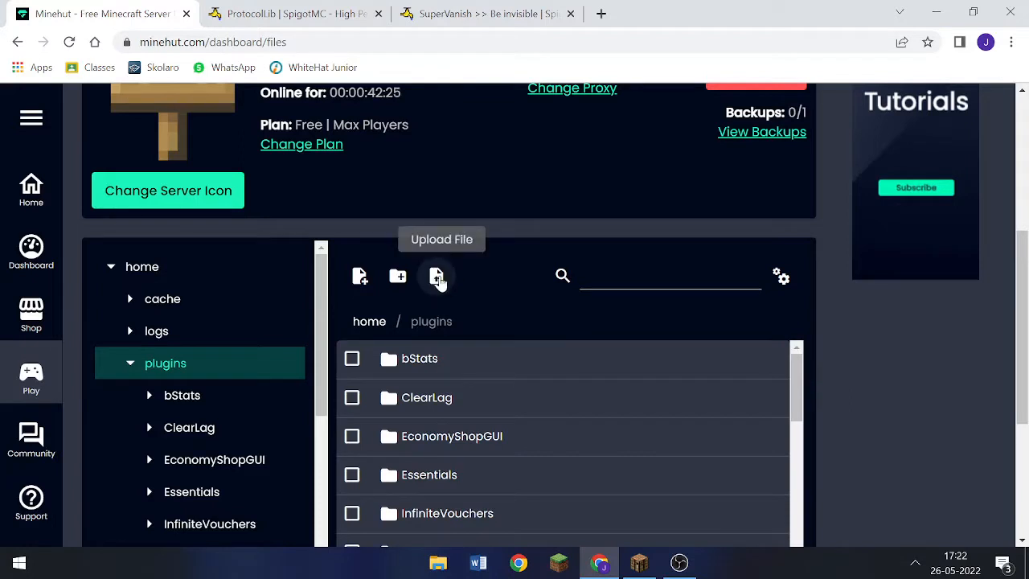
pyautogui.click(437, 276)
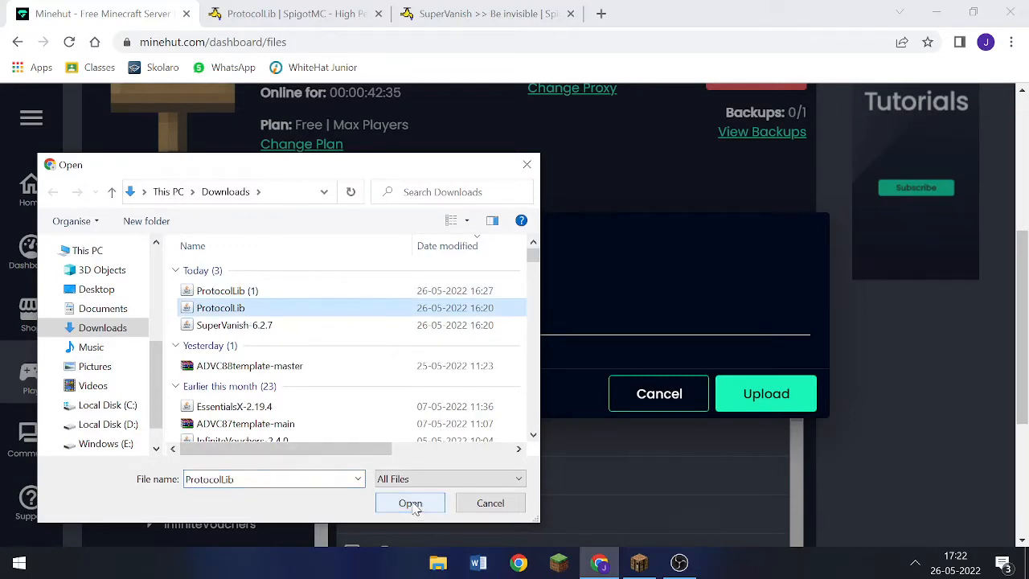
pyautogui.click(410, 501)
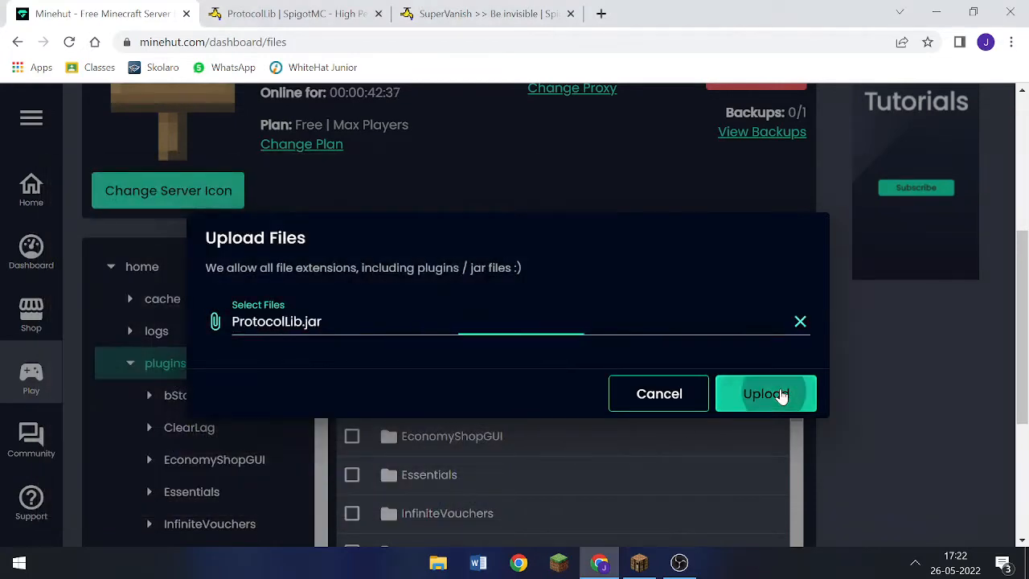
pyautogui.click(765, 392)
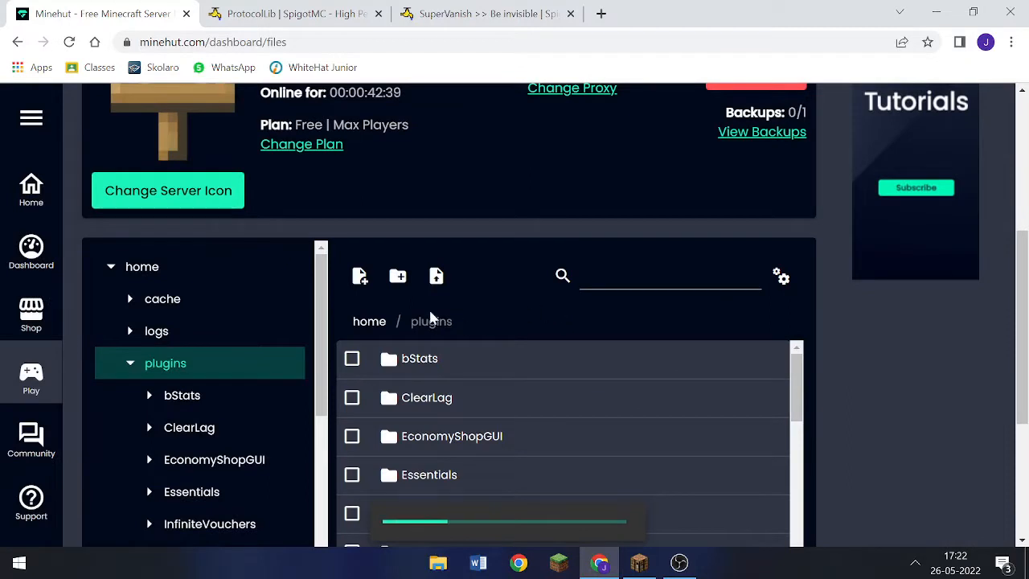
pyautogui.moveTo(436, 276)
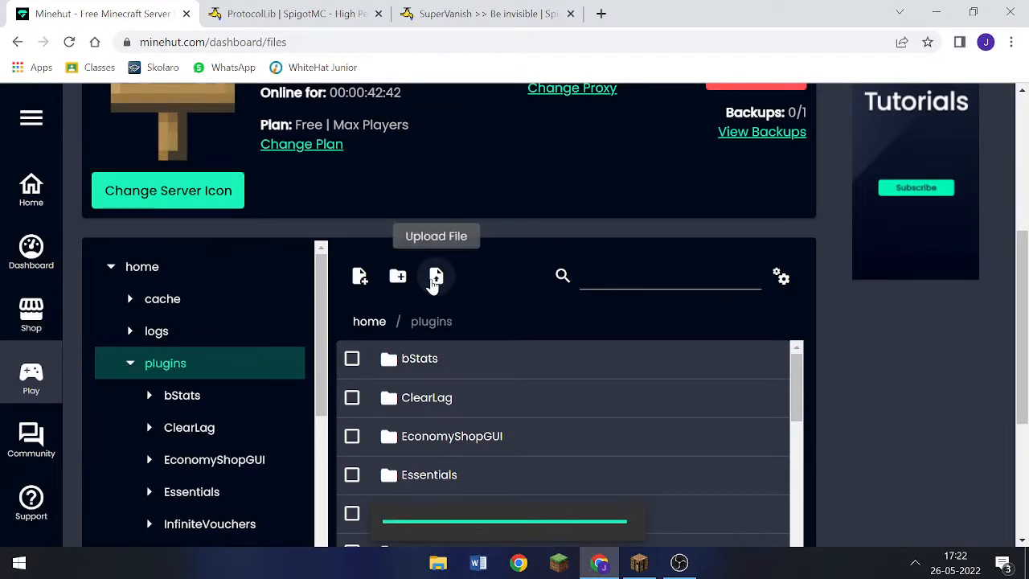
# Step: Attempt a second upload of ProtocolLib.jar, which reports the file already exists
pyautogui.click(436, 277)
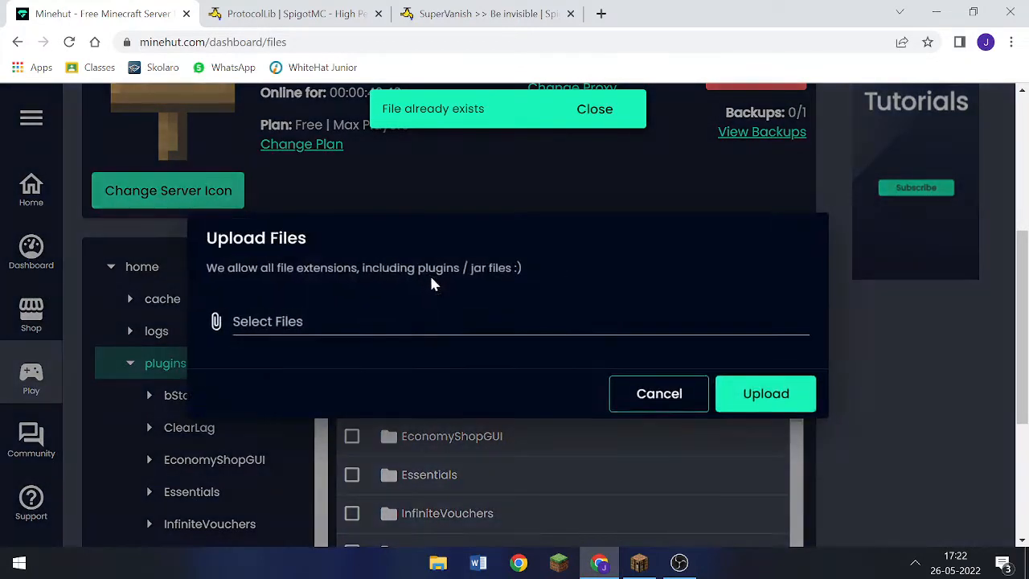
pyautogui.click(267, 322)
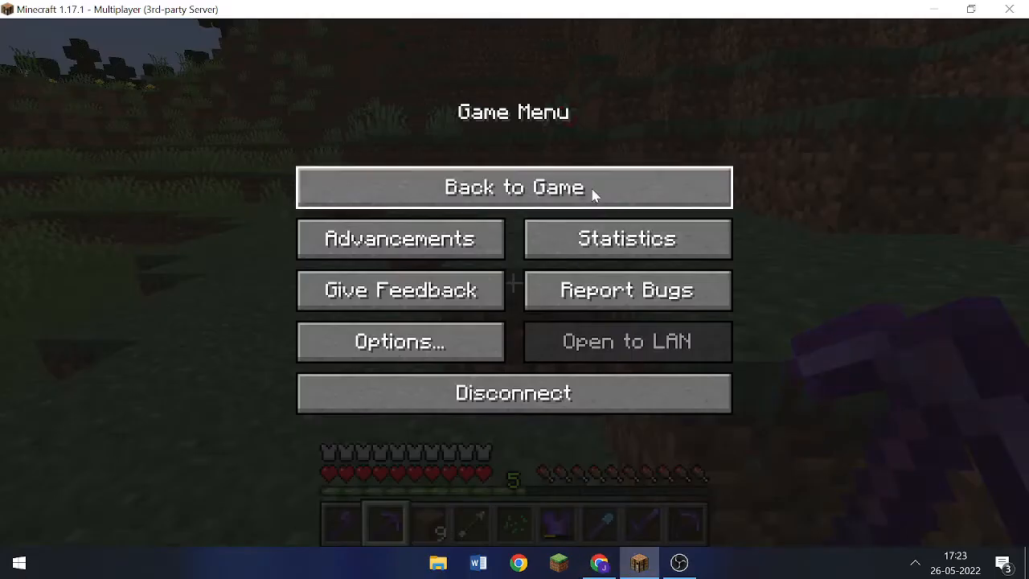
# Step: Restart the Minehut server and confirm, so the console shows startup log lines
pyautogui.click(514, 186)
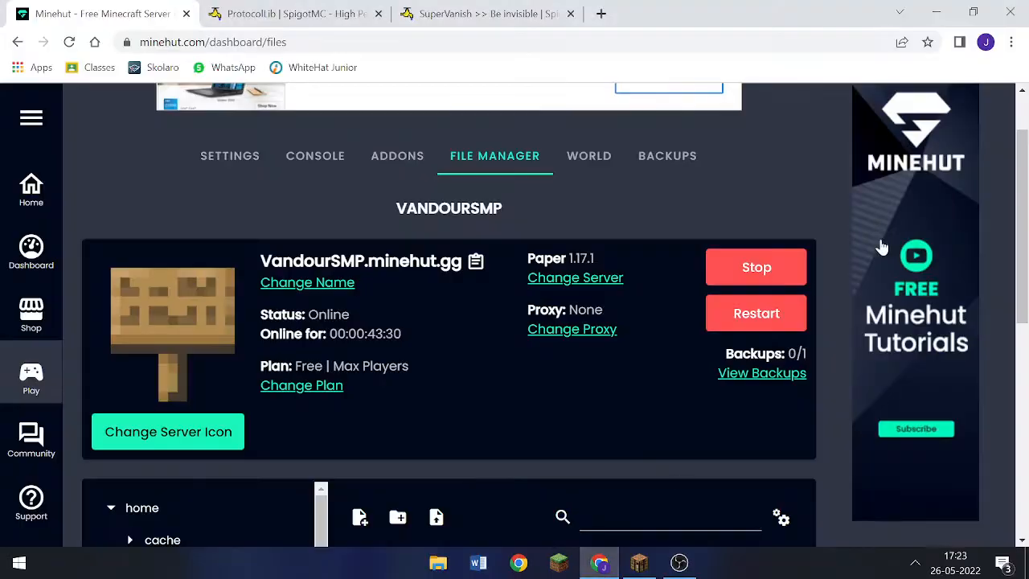
pyautogui.click(755, 312)
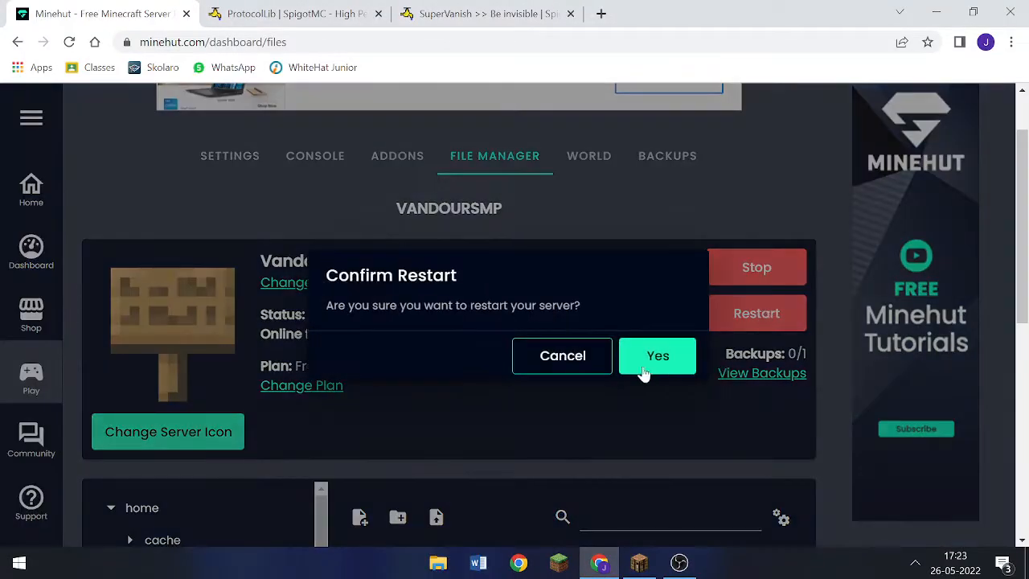
pyautogui.click(658, 356)
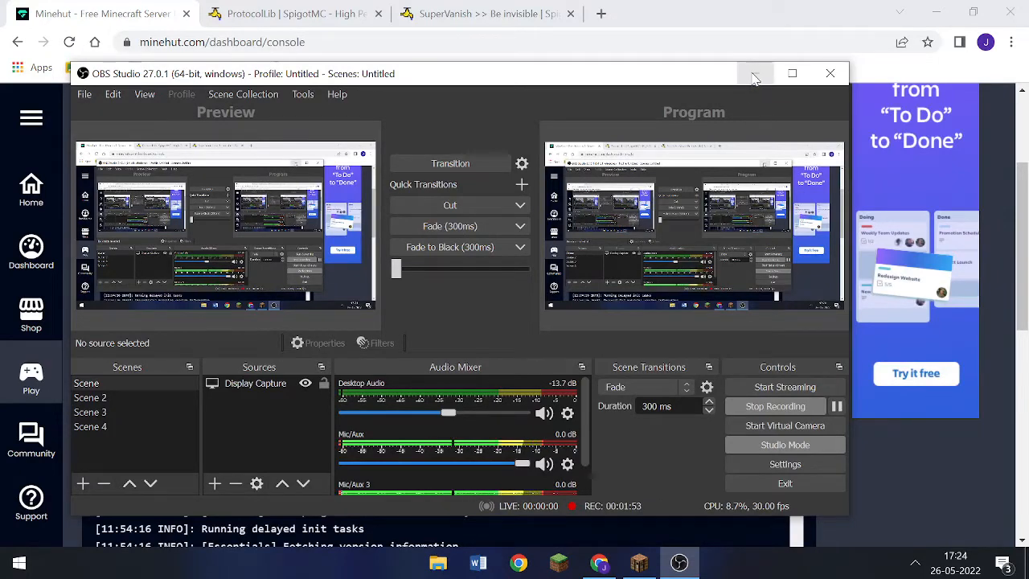
# Step: Rejoin the Minehut SMP server from the Multiplayer list in Minecraft
pyautogui.click(638, 562)
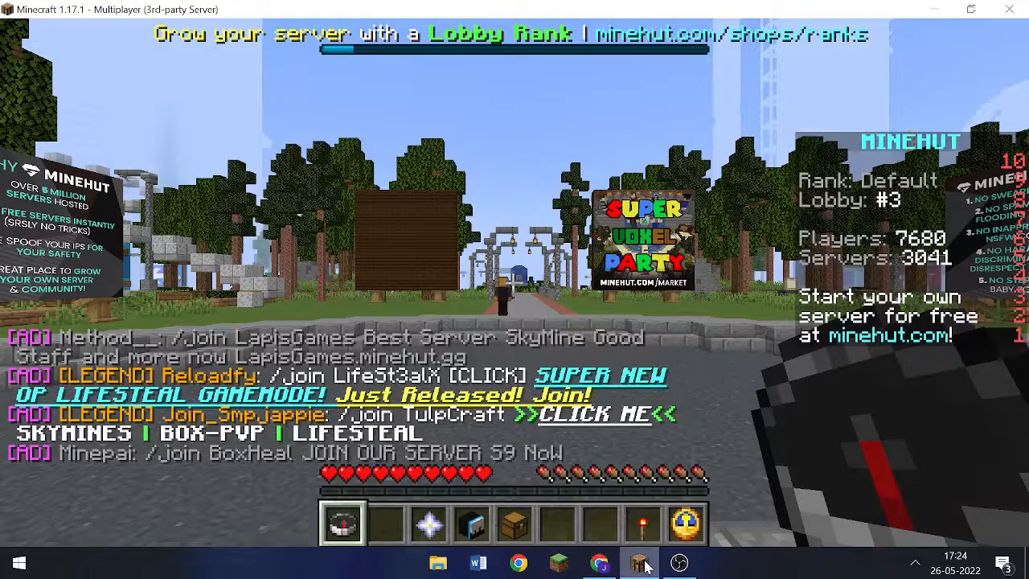
pyautogui.press('Escape')
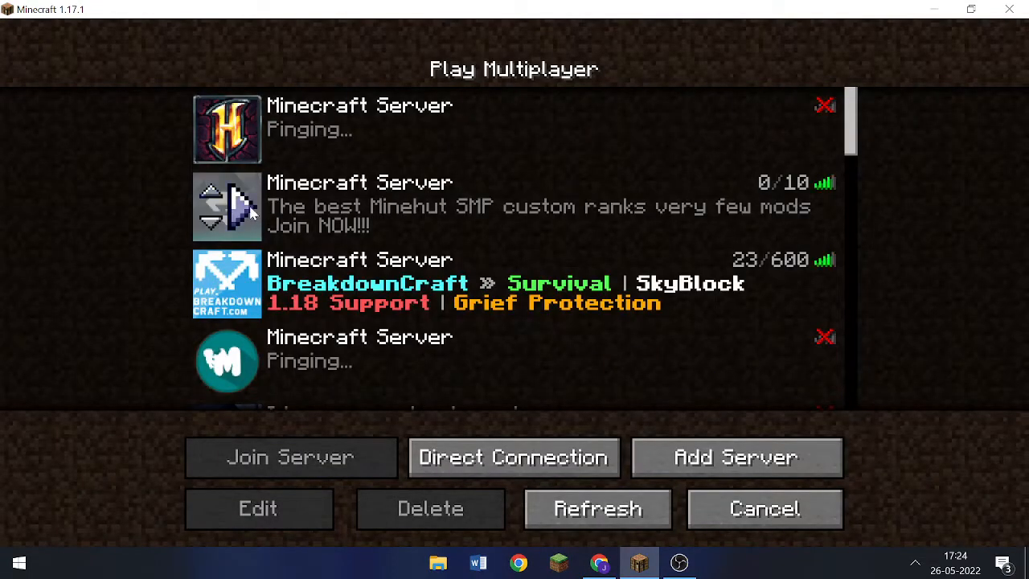
pyautogui.click(289, 456)
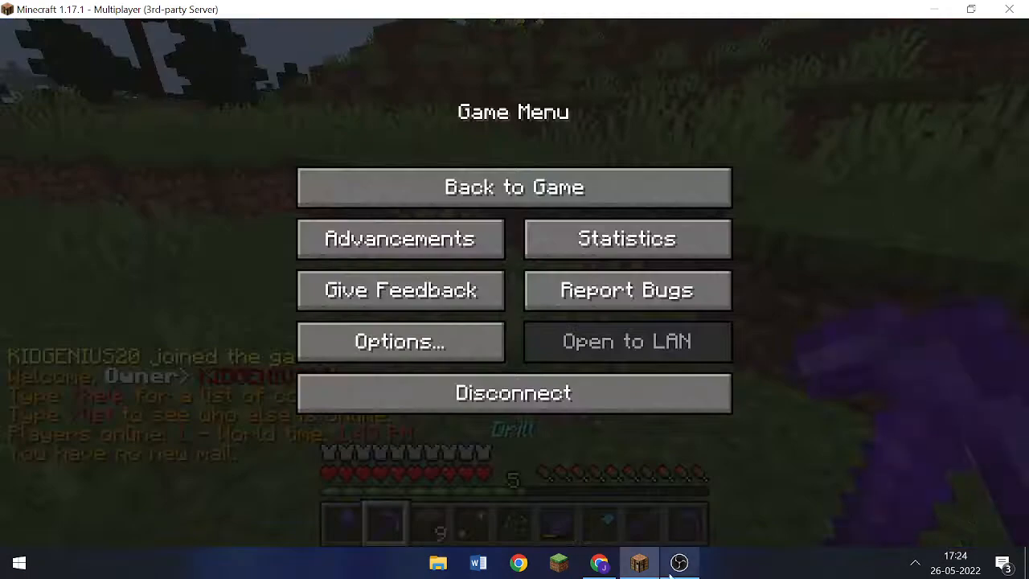
pyautogui.click(678, 563)
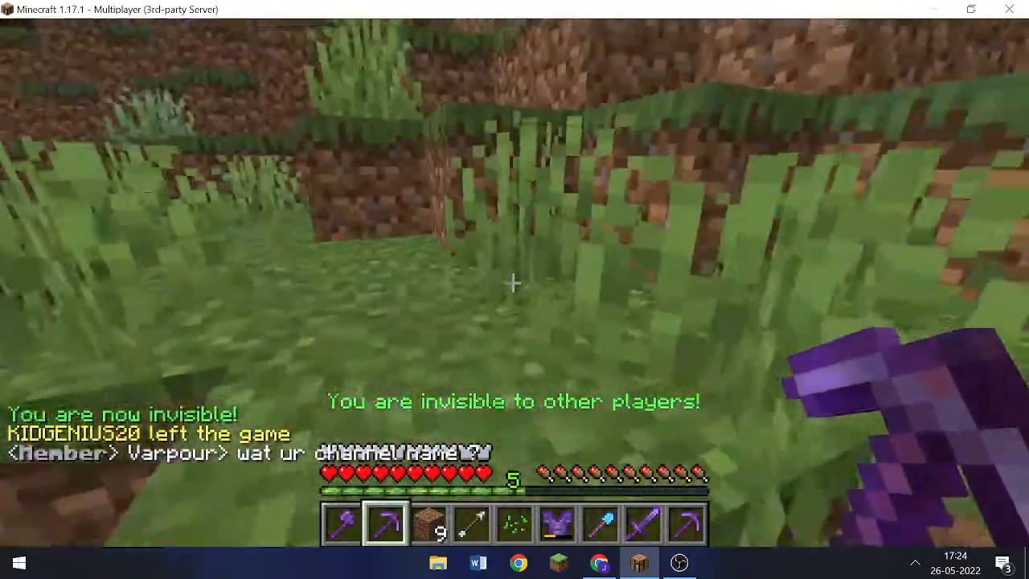
# Step: Run /sv so chat says 'You are invisible to other players!', then /sv again to unvanish
pyautogui.press('tab')
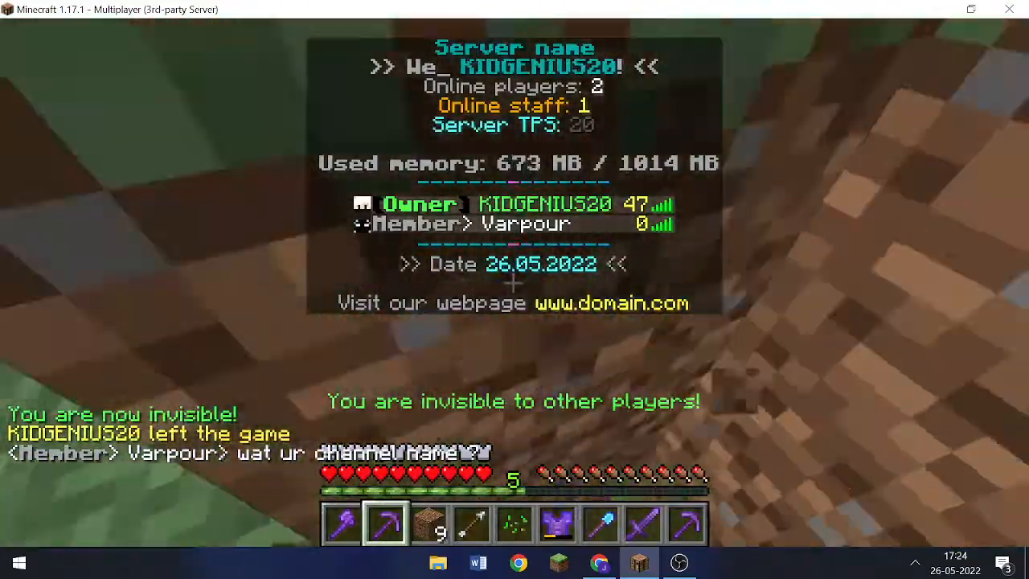
pyautogui.press('t')
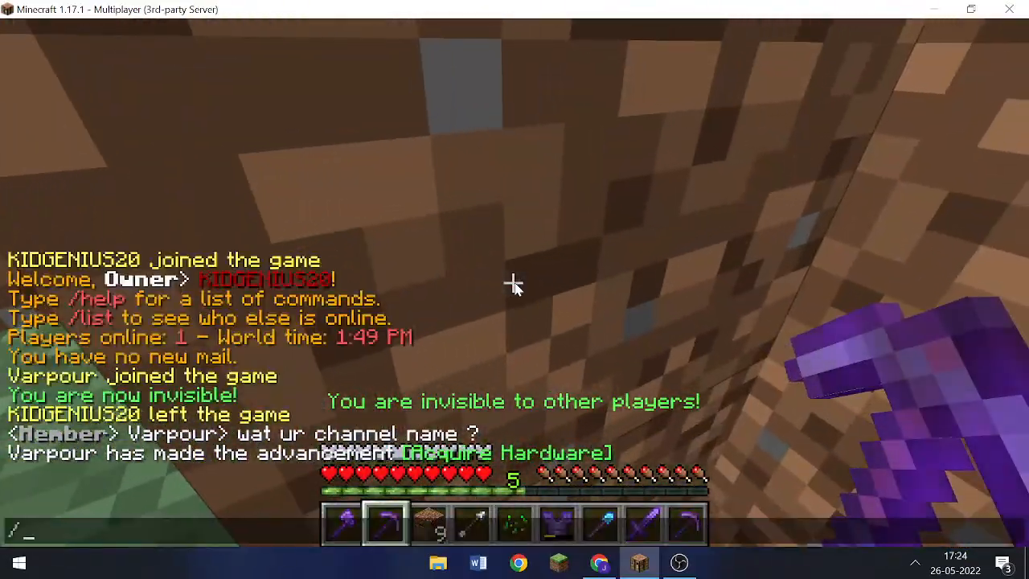
pyautogui.press('Escape')
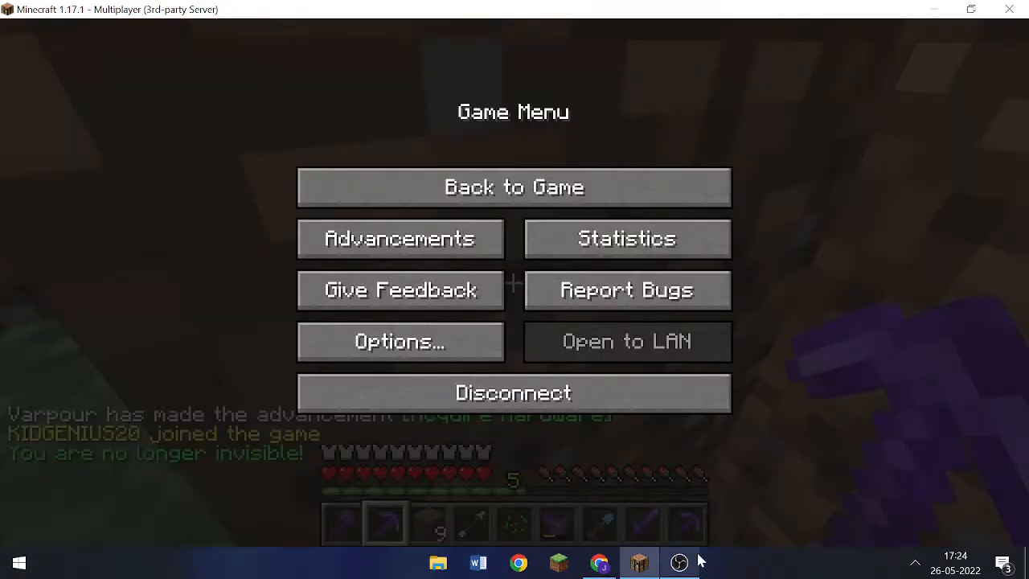
pyautogui.click(678, 563)
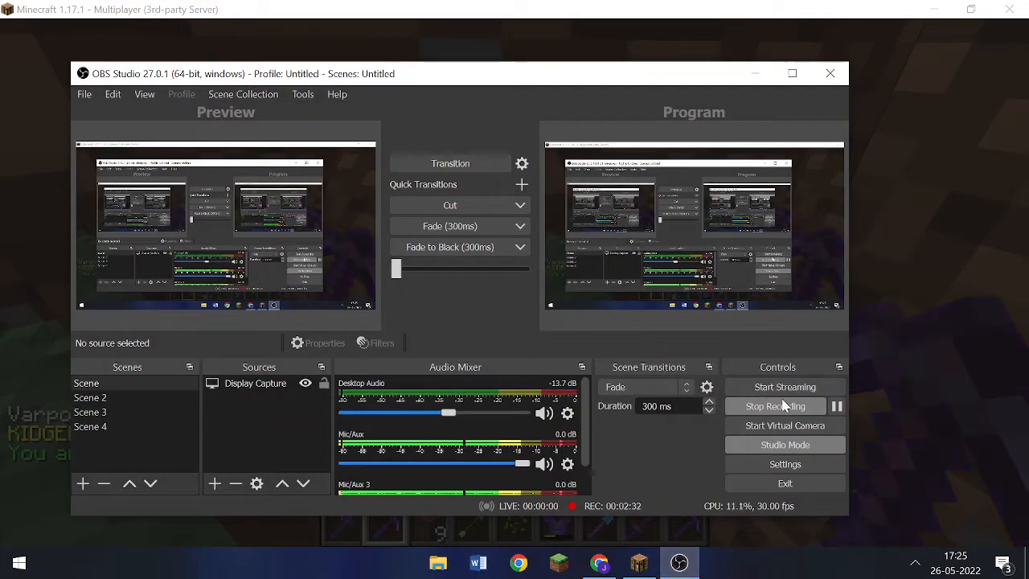